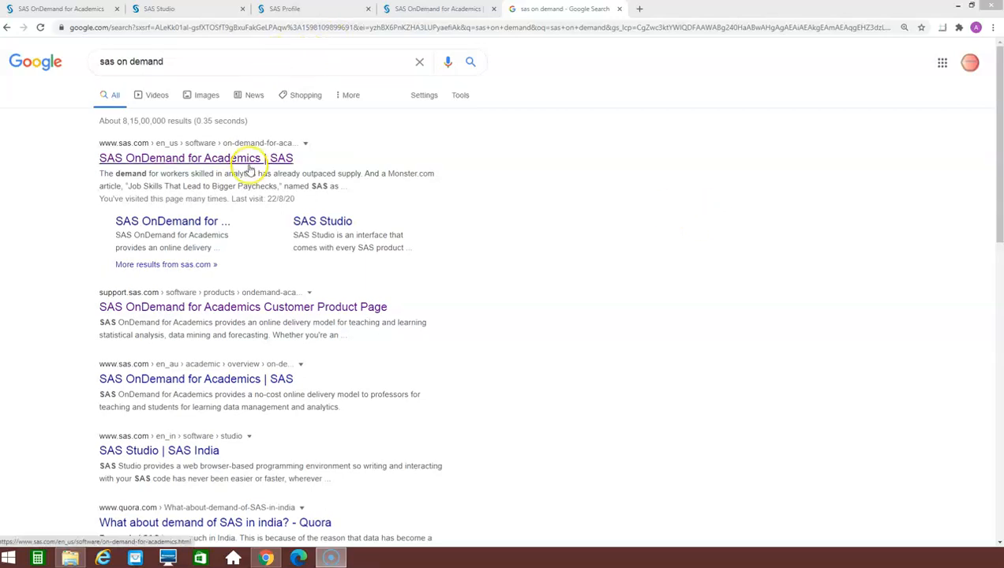
Go to the SAS OnDemand for Academics site and start creating a new SAS profile.
{"action": "left_click", "coordinate": [196, 158]}
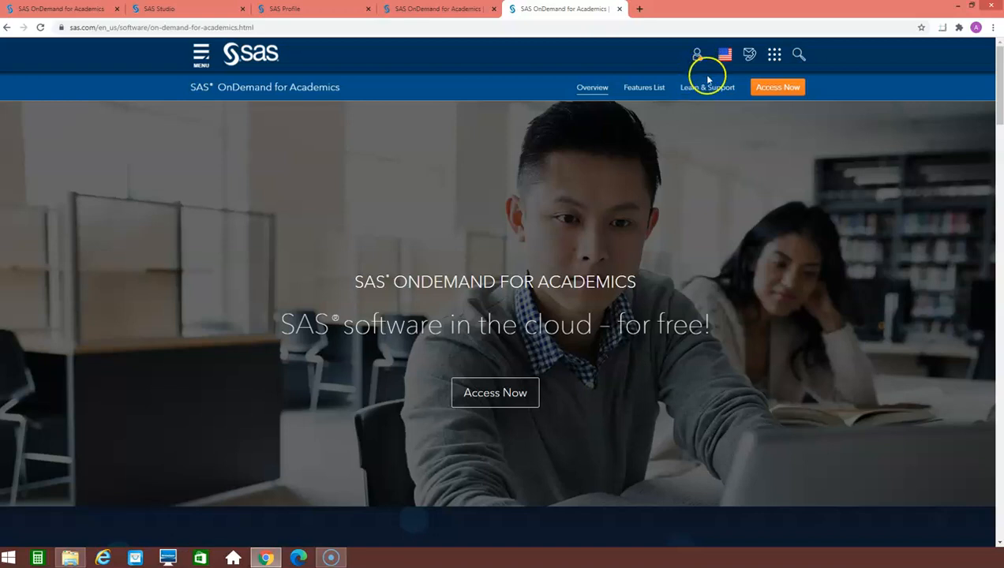
{"action": "left_click", "coordinate": [698, 54]}
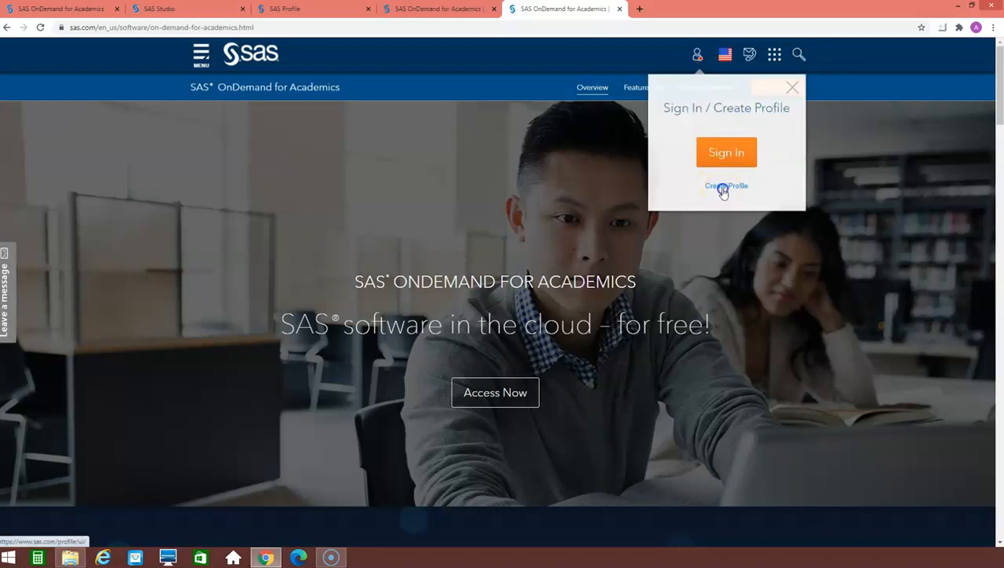
{"action": "left_click", "coordinate": [726, 186]}
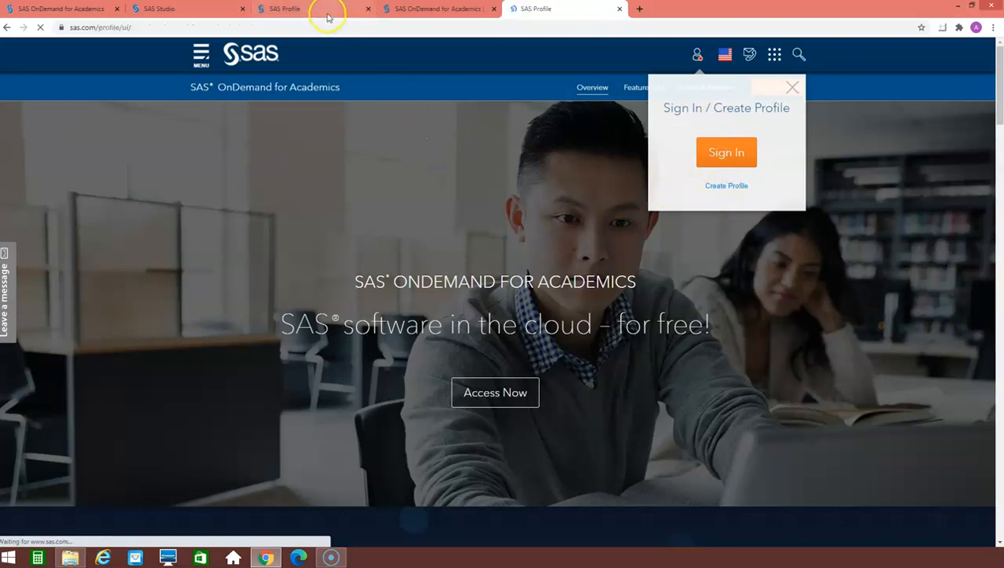
Review the SAS Profile form's email field and the affiliation choices without filling them.
{"action": "left_click", "coordinate": [726, 187]}
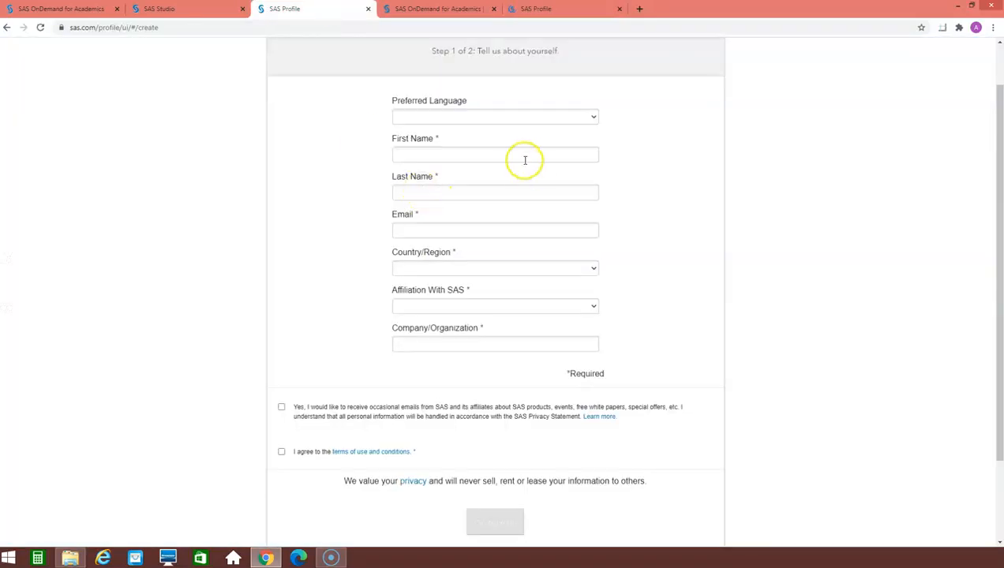
{"action": "scroll", "scroll_direction": "up", "scroll_amount": 3}
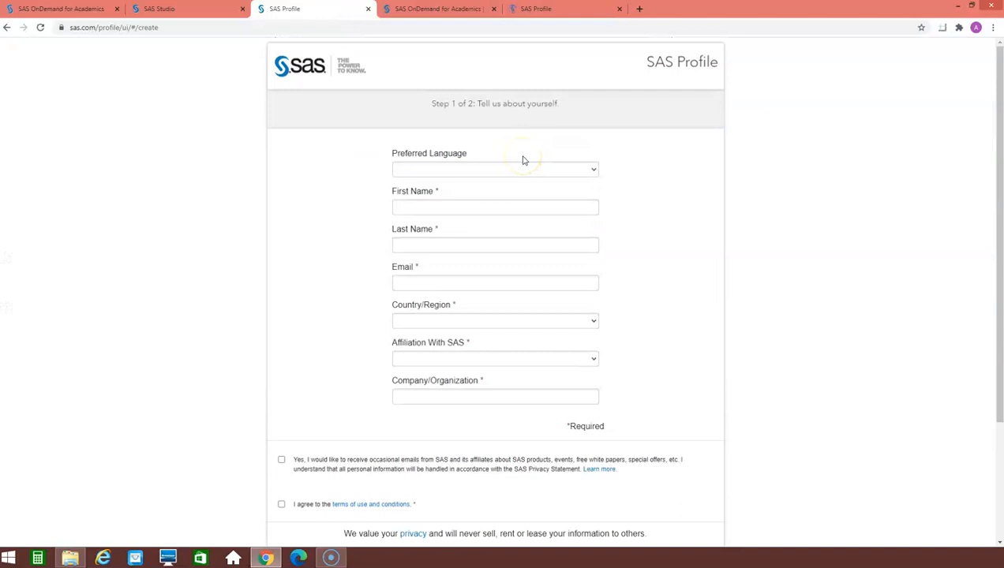
{"action": "mouse_move", "coordinate": [521, 183]}
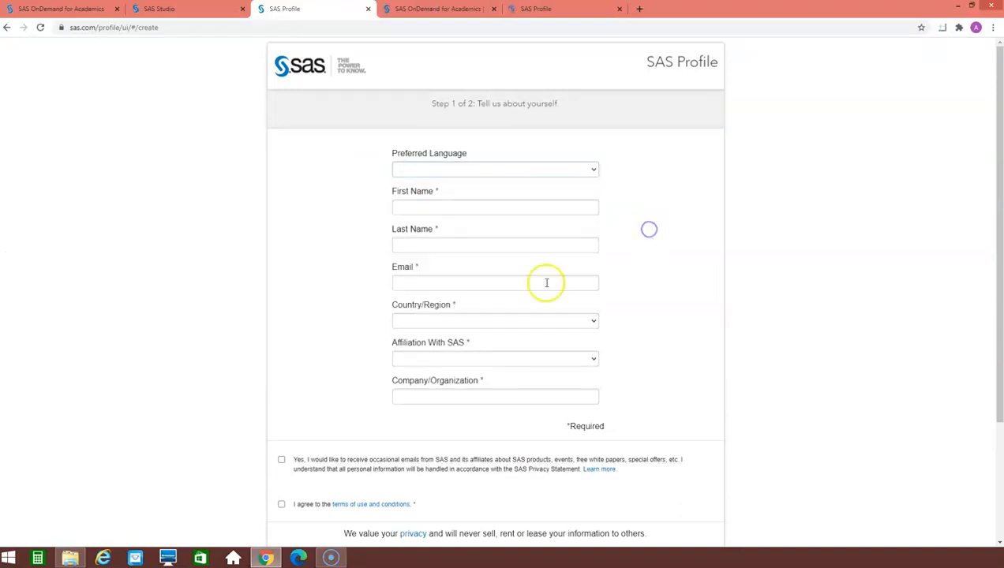
{"action": "left_click", "coordinate": [496, 283]}
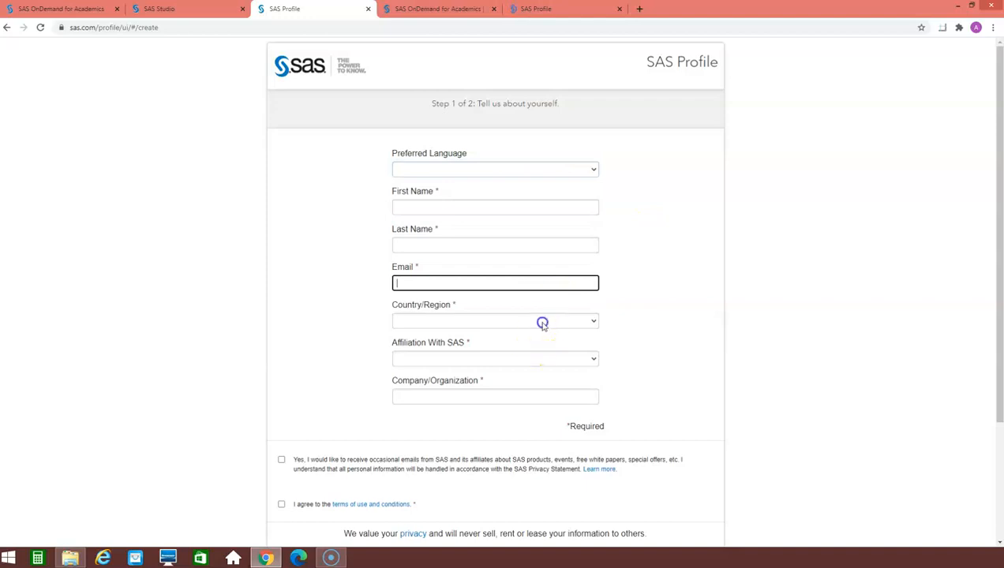
{"action": "left_click", "coordinate": [496, 360]}
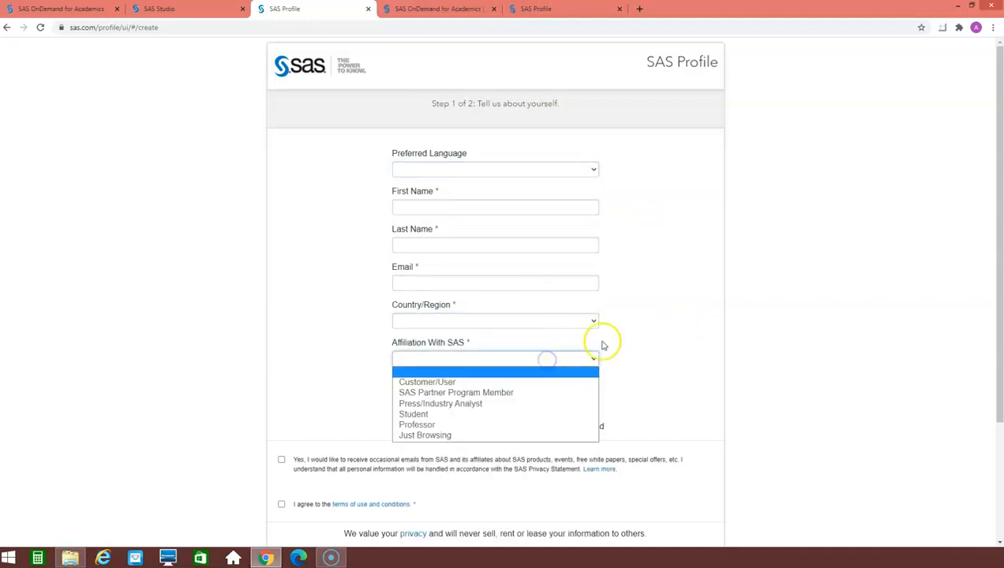
{"action": "mouse_move", "coordinate": [682, 335]}
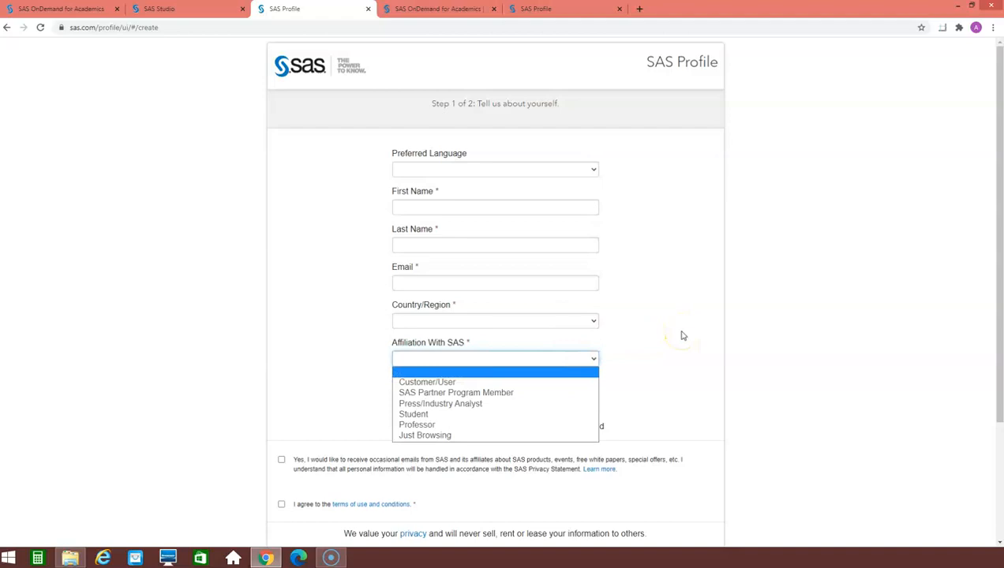
{"action": "mouse_move", "coordinate": [682, 334]}
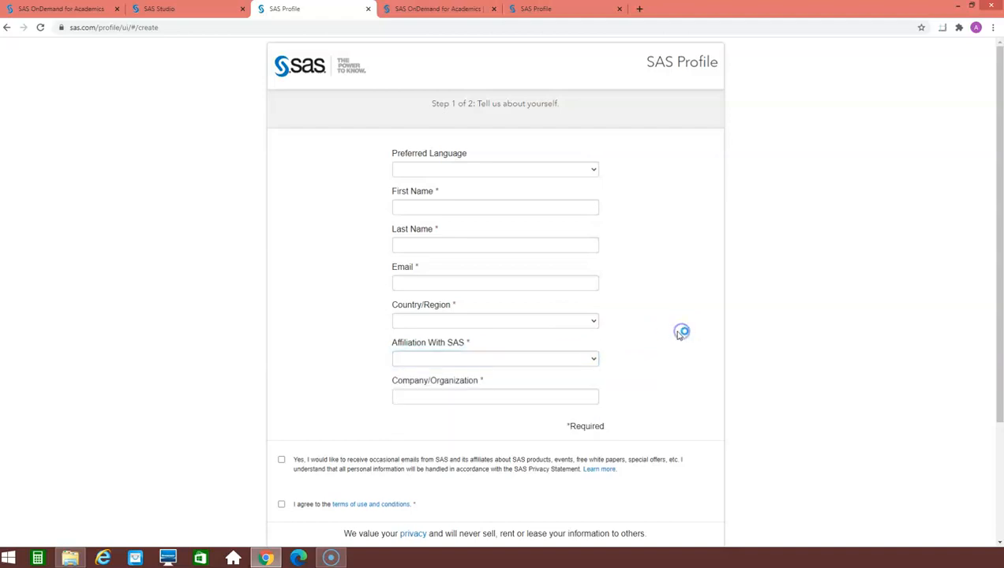
Review the company field and terms-of-use checkbox, leaving the form blank.
{"action": "scroll", "scroll_direction": "down", "scroll_amount": 3}
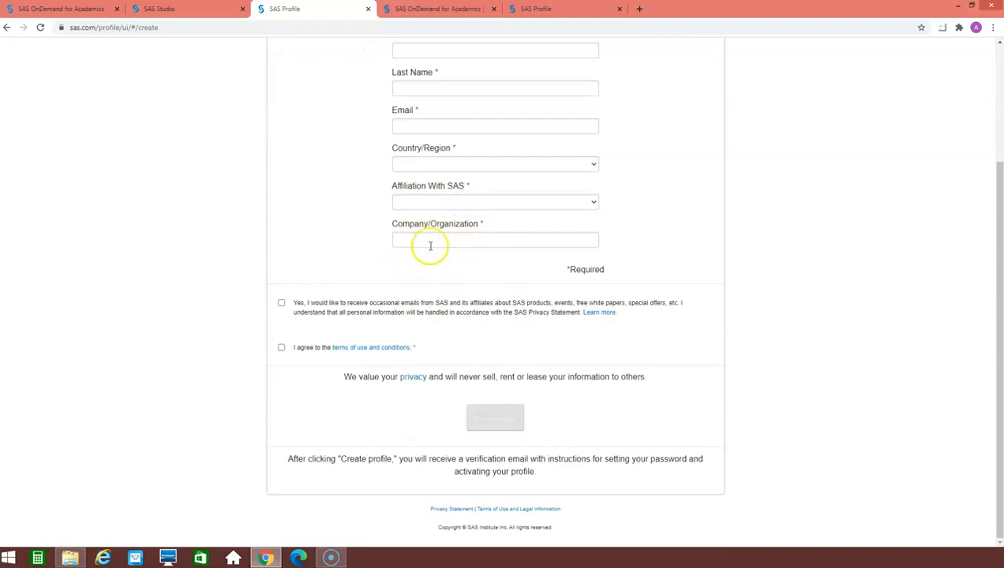
{"action": "left_click", "coordinate": [281, 347]}
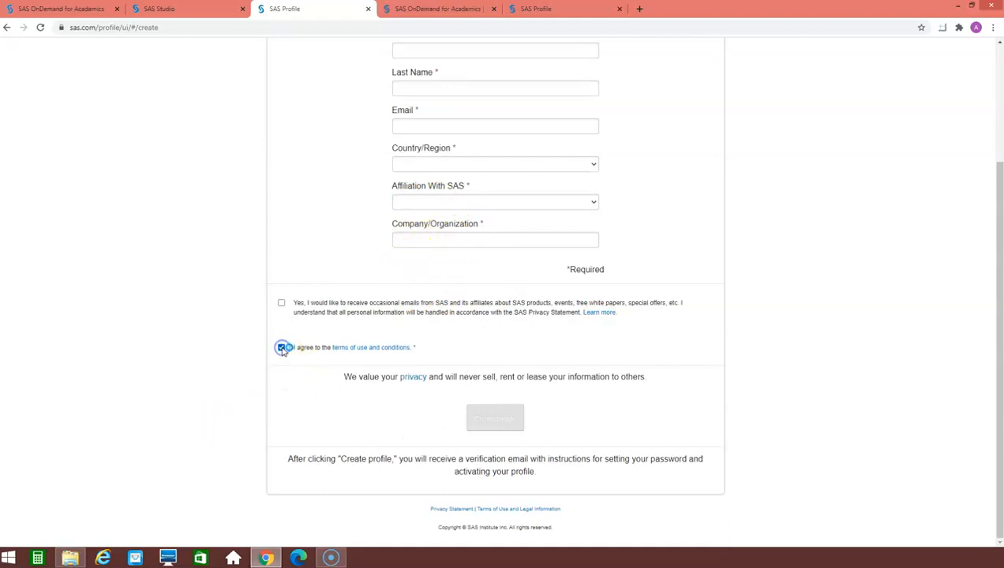
{"action": "left_click", "coordinate": [281, 347]}
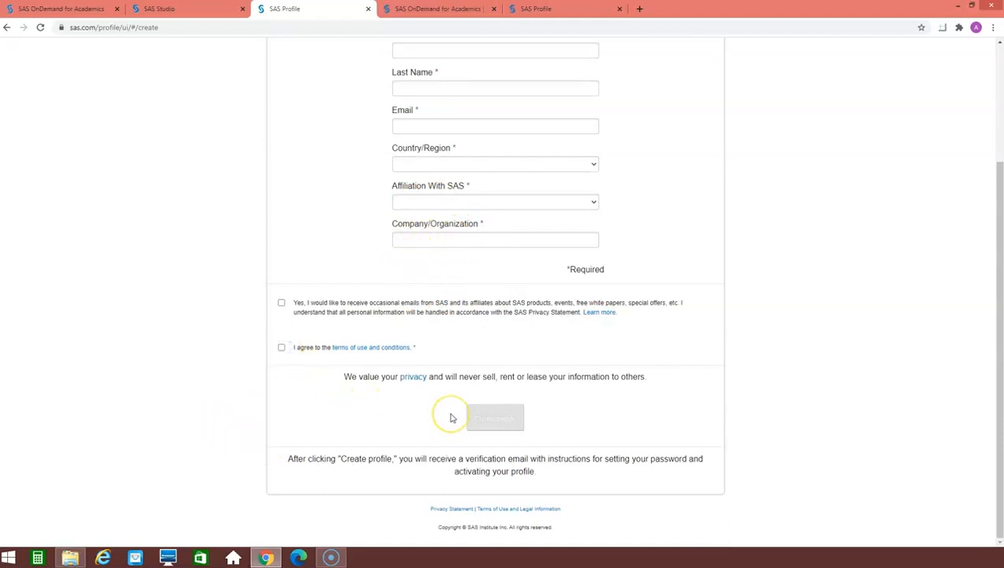
{"action": "scroll", "scroll_direction": "up", "scroll_amount": 3}
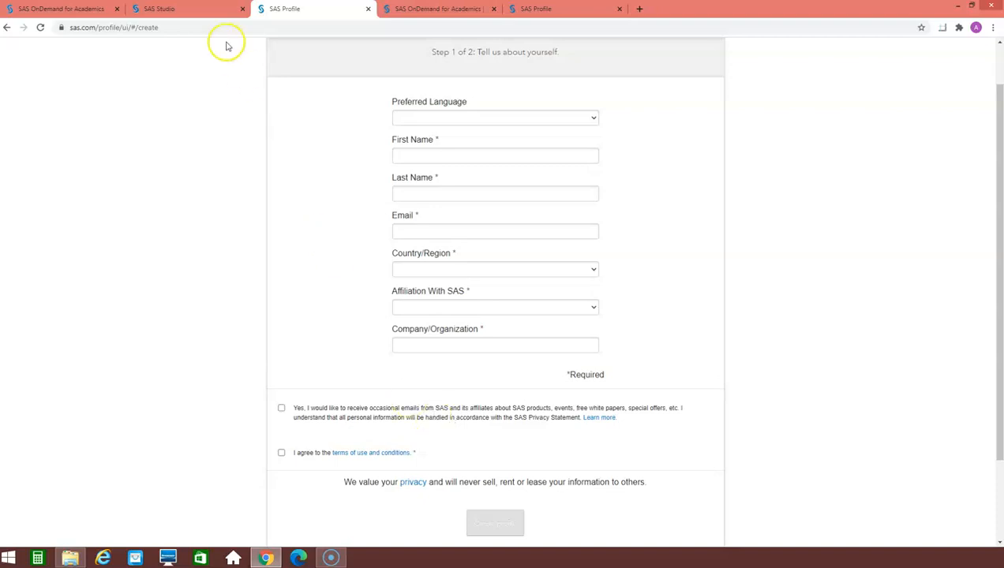
Return to the SAS OnDemand page, dismiss the sign-in popup and enter the dashboard via Access Now.
{"action": "left_click", "coordinate": [186, 10]}
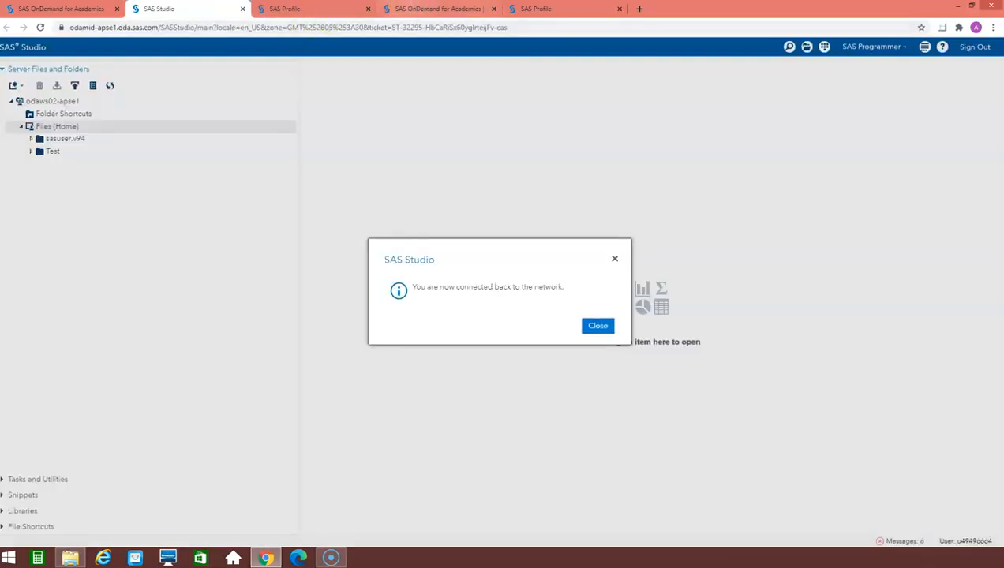
{"action": "left_click", "coordinate": [438, 10]}
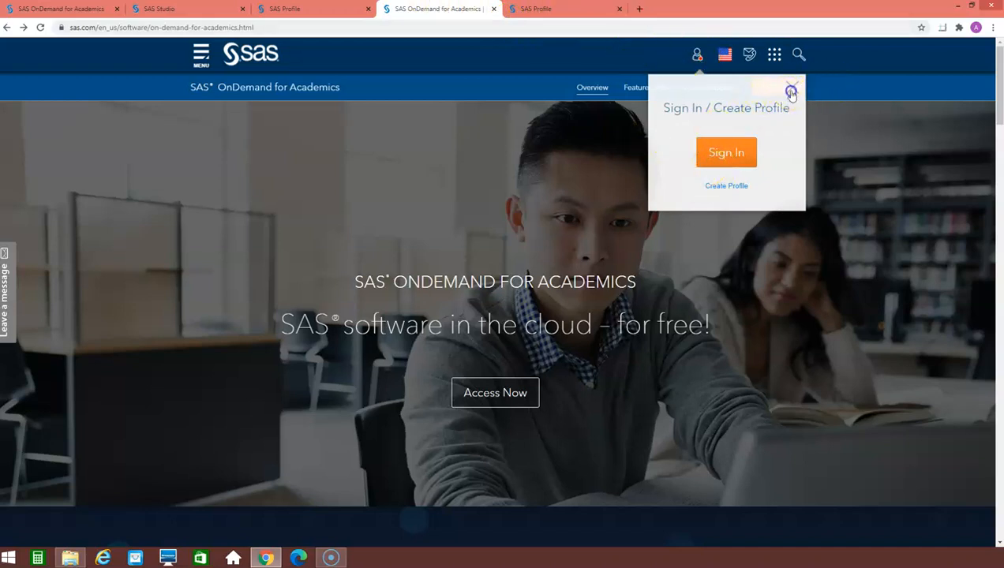
{"action": "left_click", "coordinate": [790, 93]}
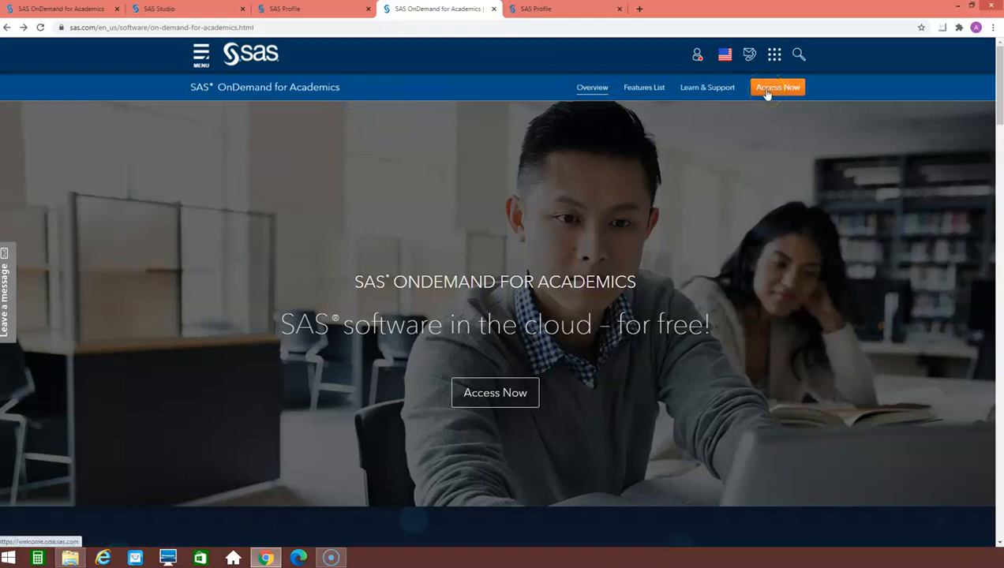
{"action": "left_click", "coordinate": [777, 86]}
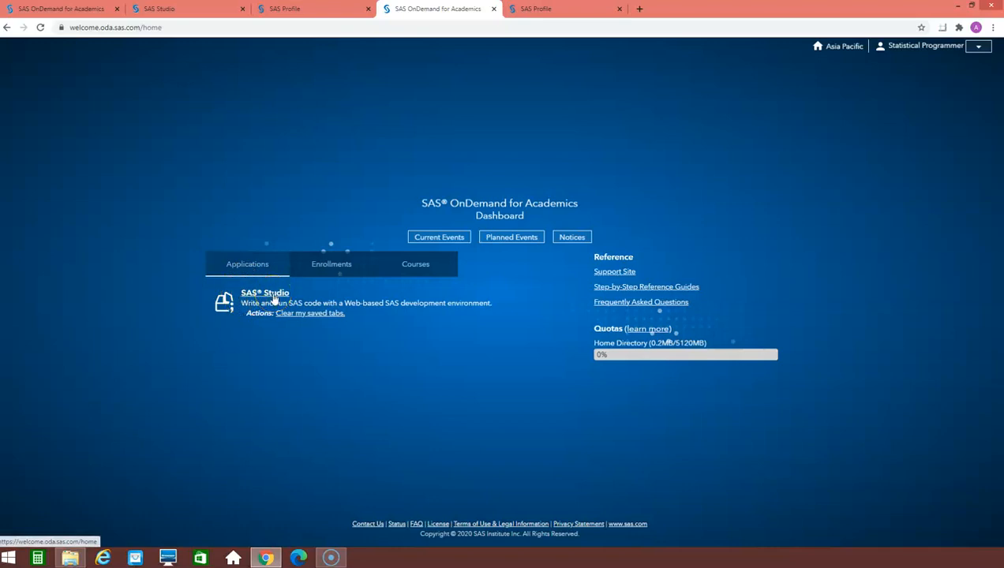
Launch SAS Studio from the dashboard's Applications list.
{"action": "left_click", "coordinate": [266, 292]}
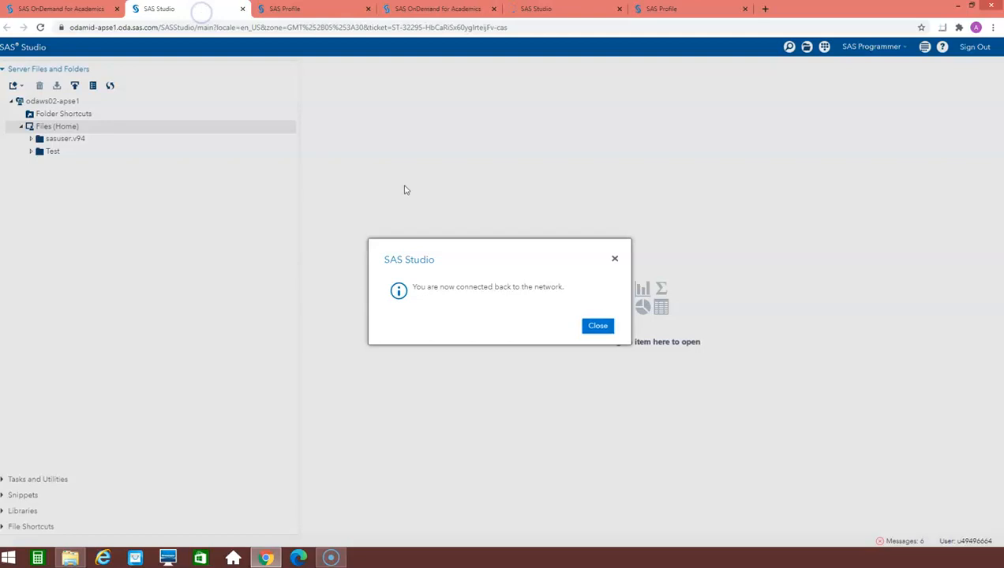
Dismiss the 'connected back to the network' notice.
{"action": "left_click", "coordinate": [597, 325]}
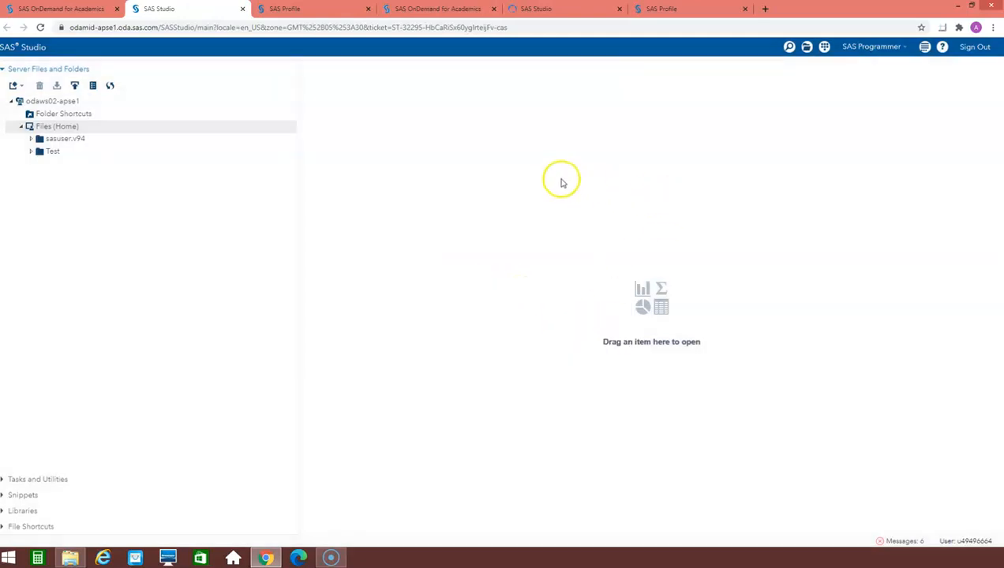
{"action": "mouse_move", "coordinate": [519, 164]}
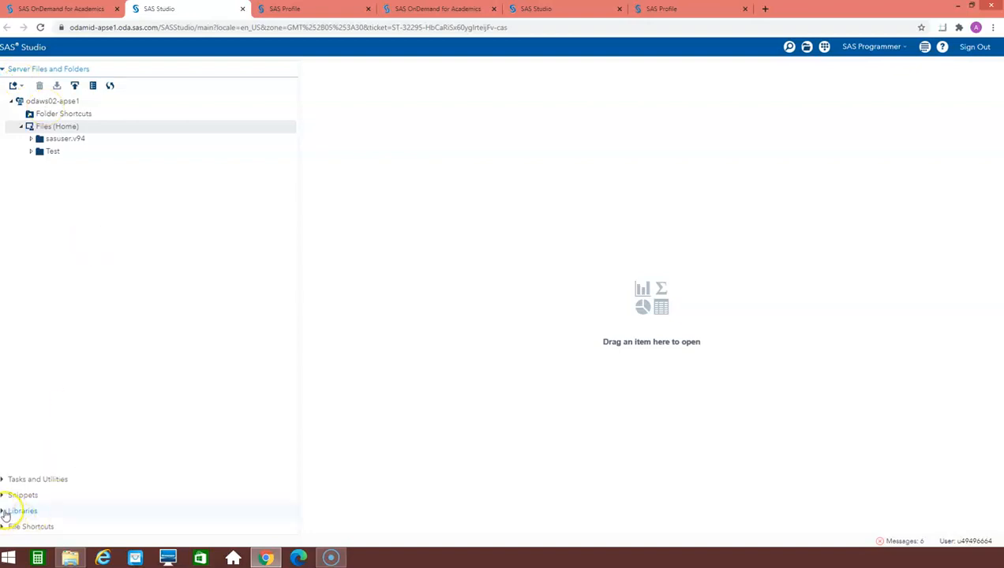
Browse the SASHELP library's datasets, then return to Server Files and Folders.
{"action": "left_click", "coordinate": [19, 511]}
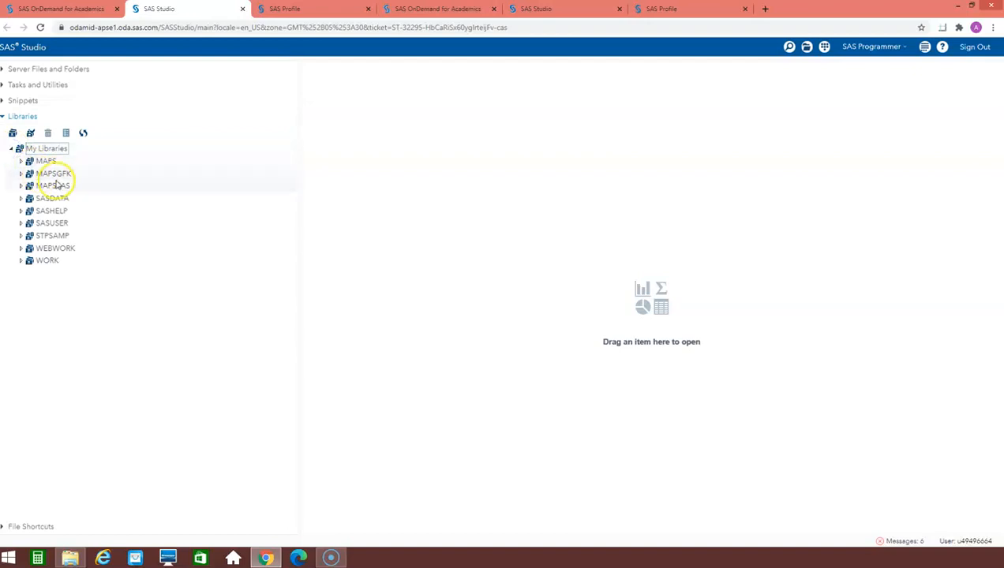
{"action": "mouse_move", "coordinate": [23, 211]}
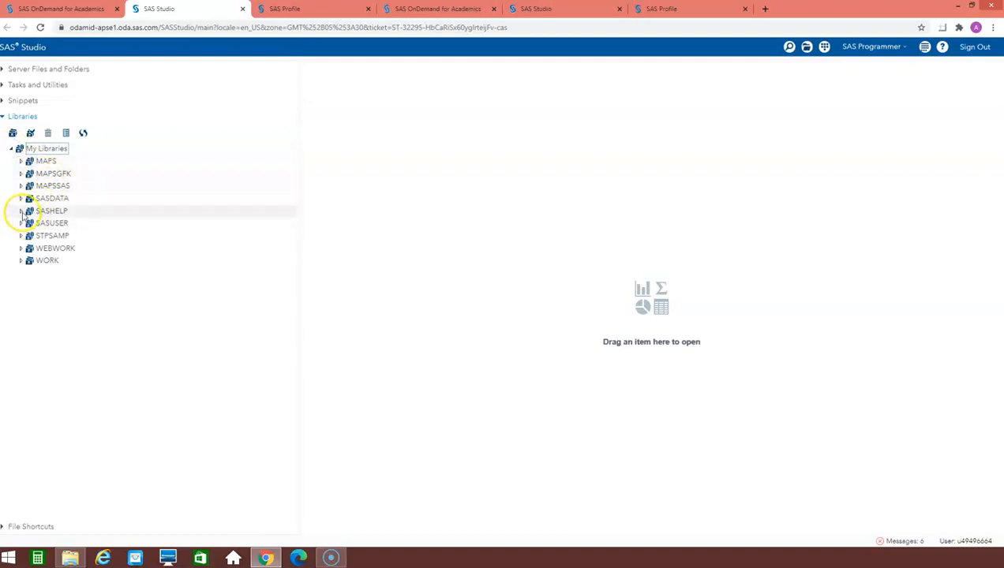
{"action": "left_click", "coordinate": [19, 211]}
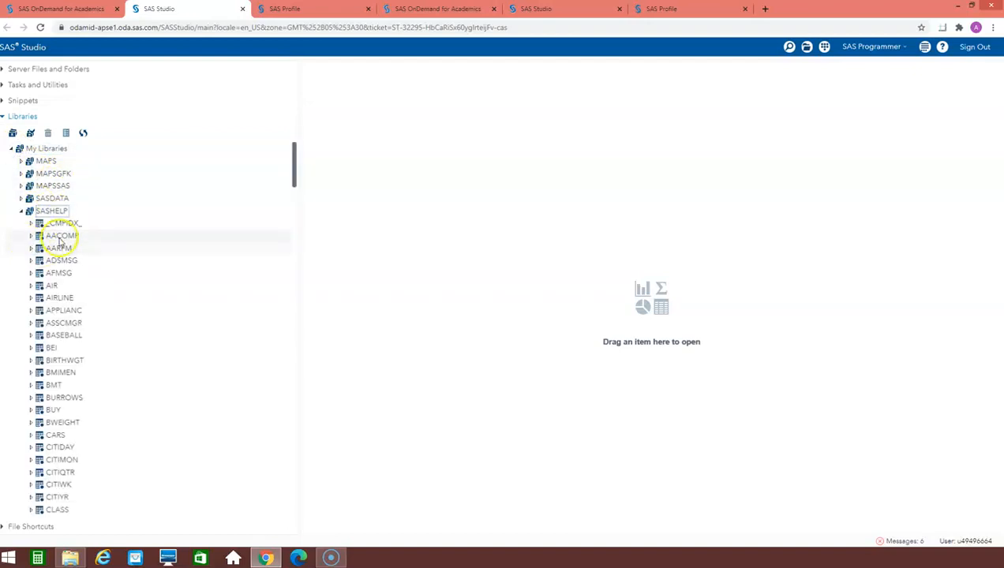
{"action": "mouse_move", "coordinate": [82, 397]}
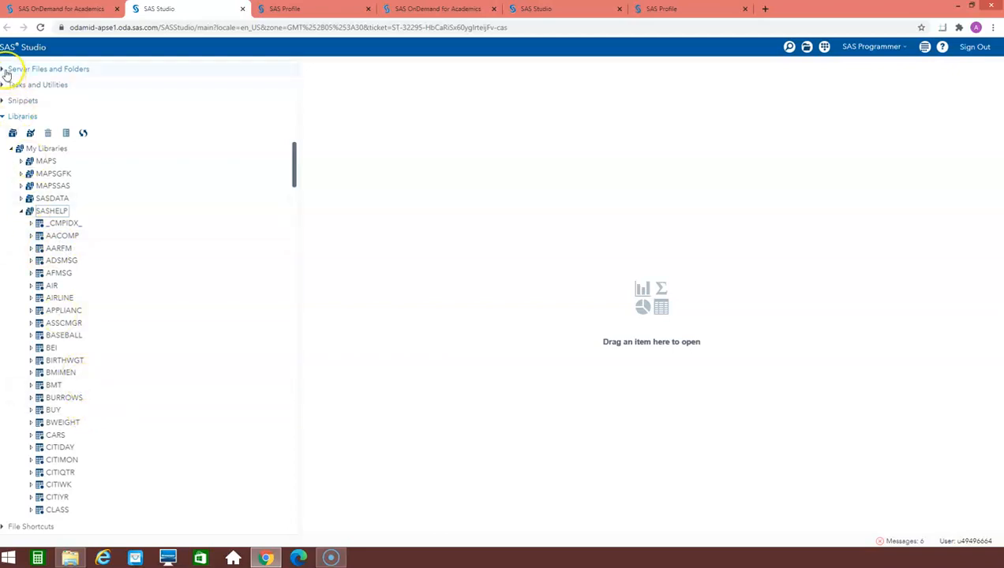
{"action": "left_click", "coordinate": [49, 70]}
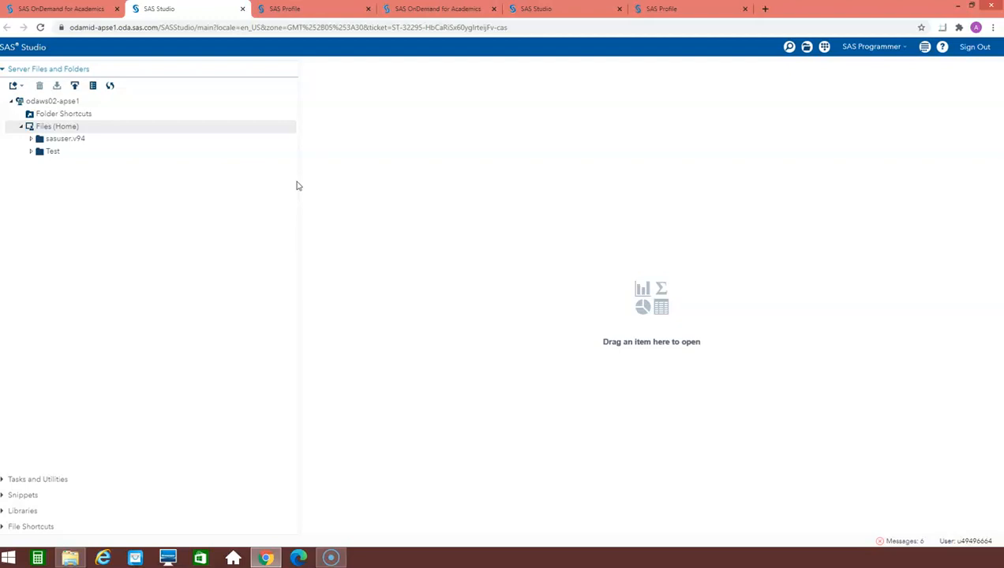
{"action": "mouse_move", "coordinate": [313, 156]}
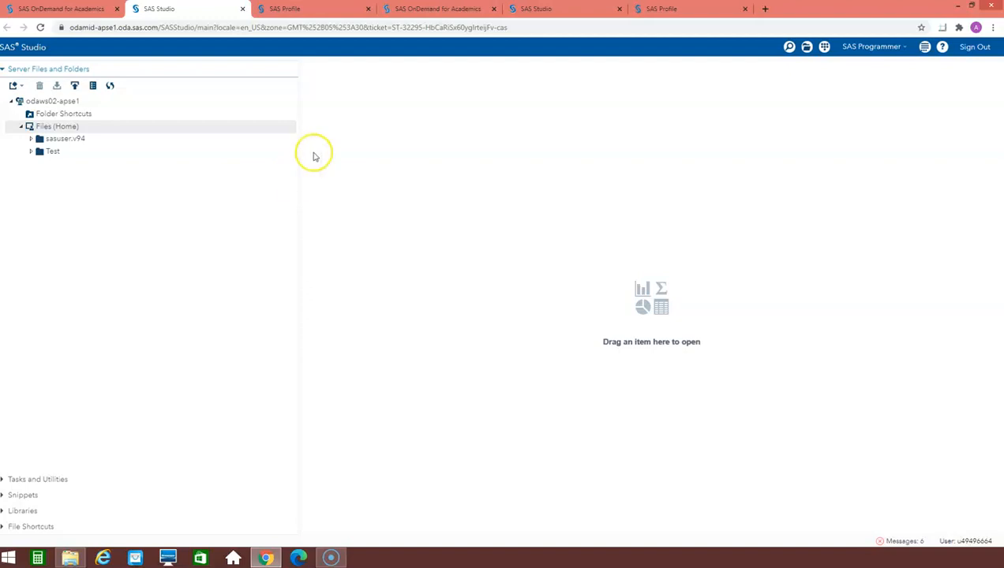
{"action": "mouse_move", "coordinate": [314, 156]}
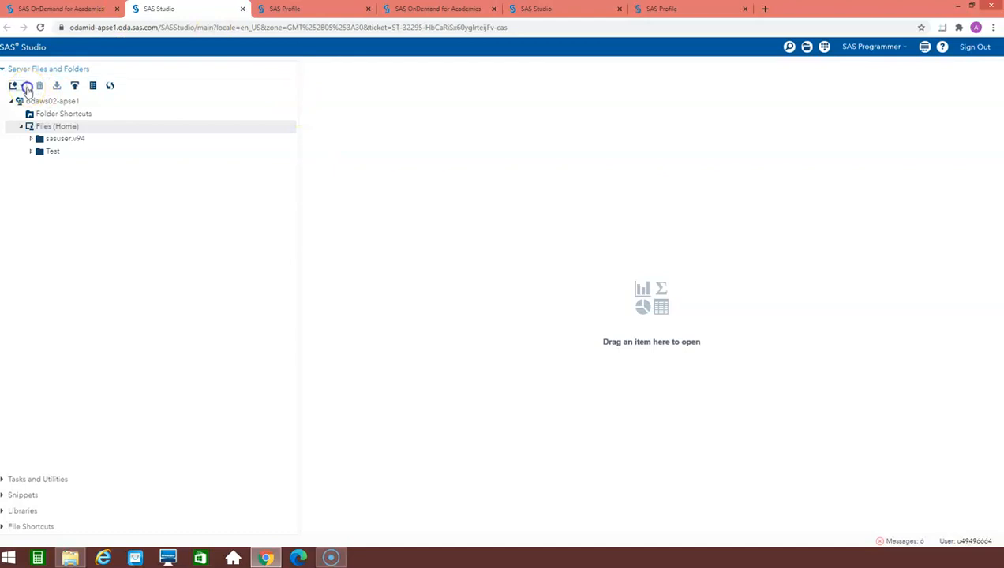
Create a new folder named Sample in the home folder.
{"action": "left_click", "coordinate": [13, 86]}
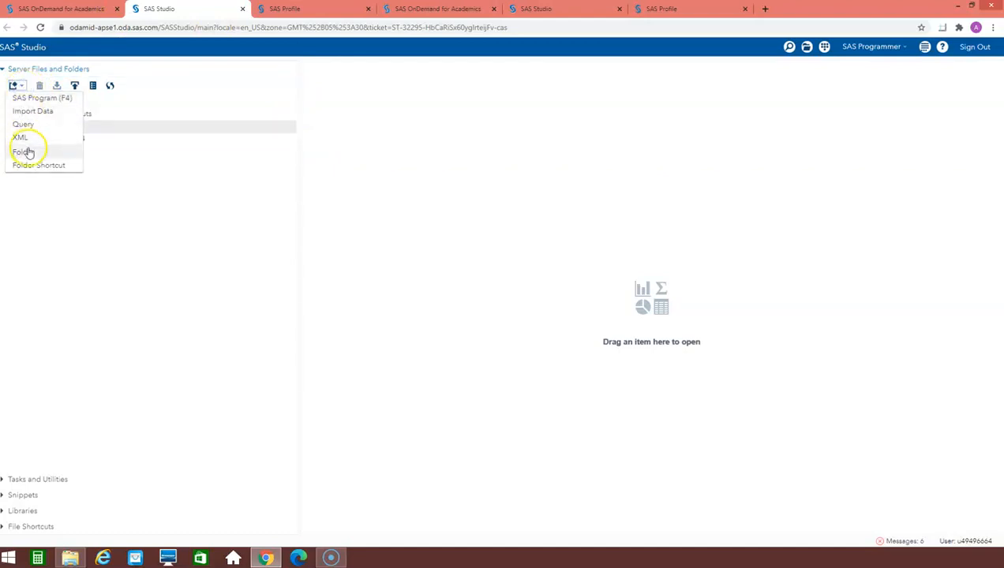
{"action": "left_click", "coordinate": [22, 151]}
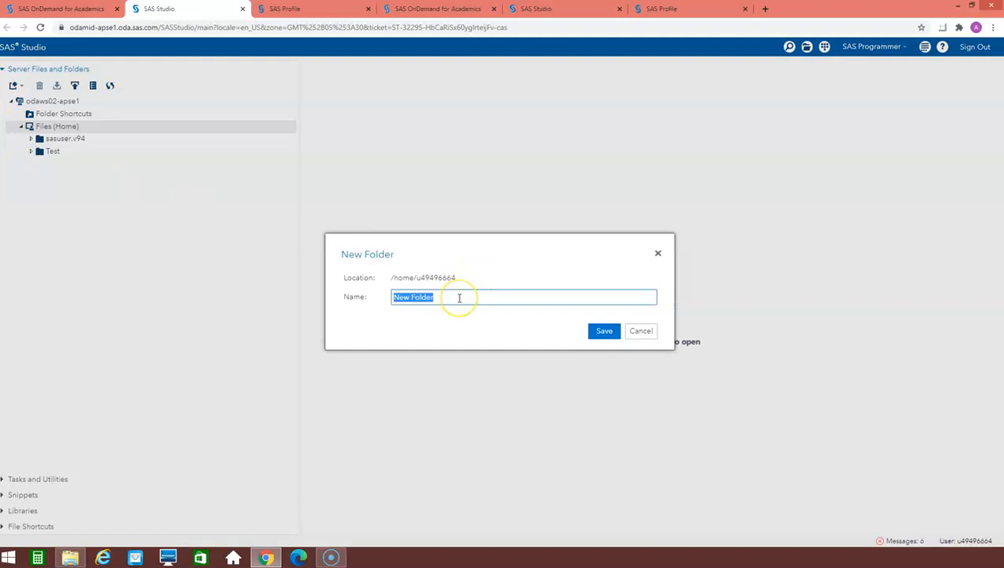
{"action": "type", "text": "Sam"}
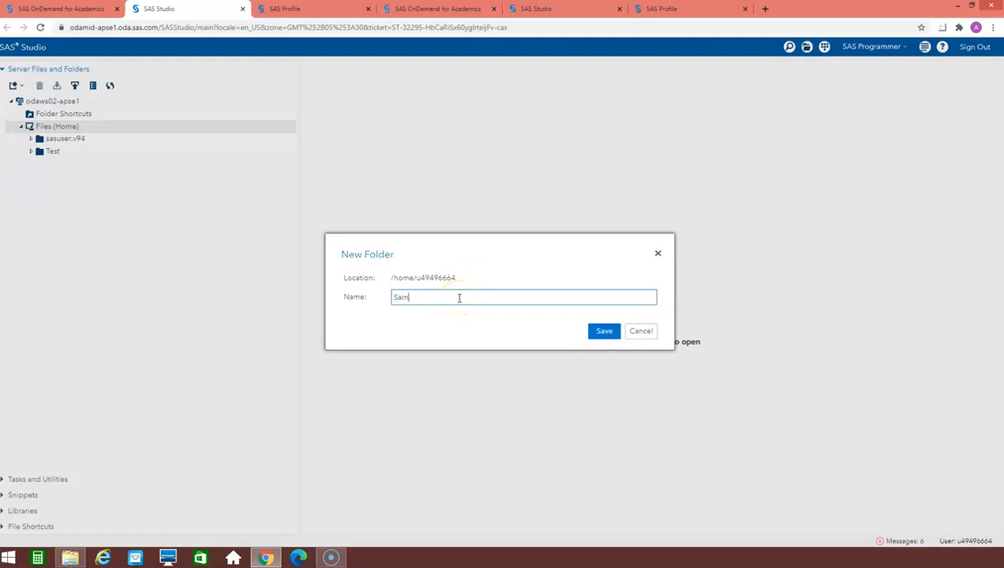
{"action": "type", "text": "ple"}
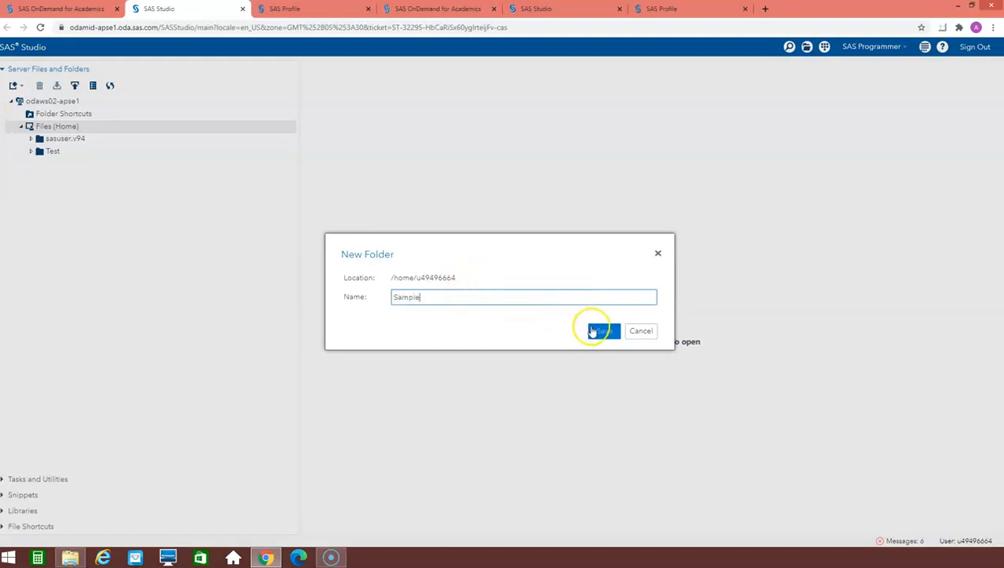
{"action": "left_click", "coordinate": [602, 332]}
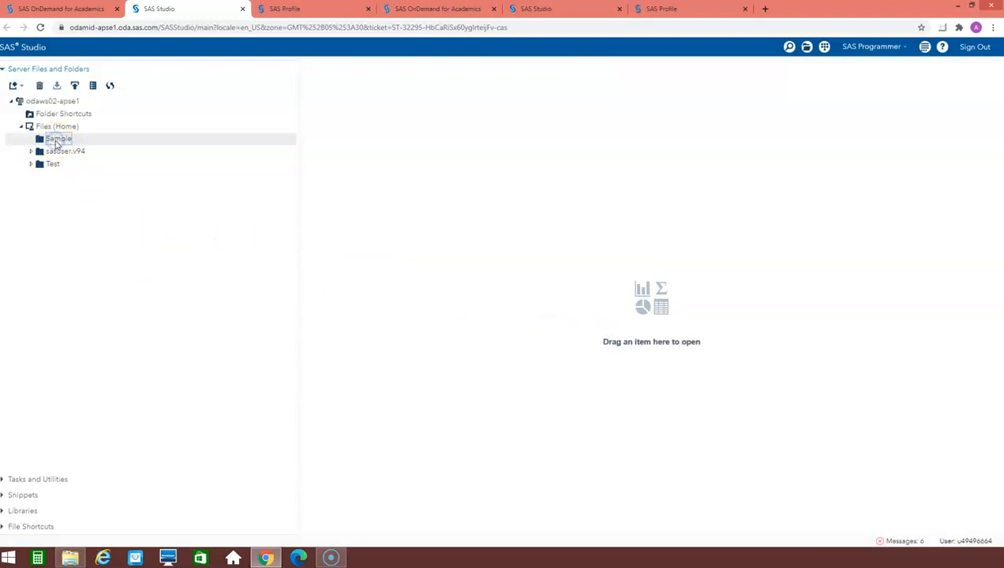
{"action": "mouse_move", "coordinate": [74, 85]}
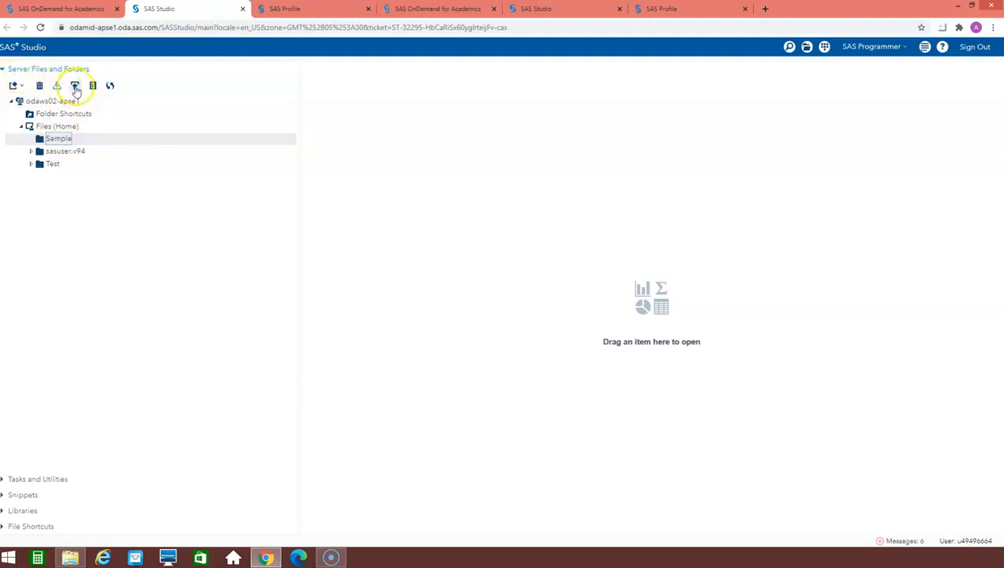
Upload the sas7bdat dataset file into the Sample folder.
{"action": "left_click", "coordinate": [76, 85]}
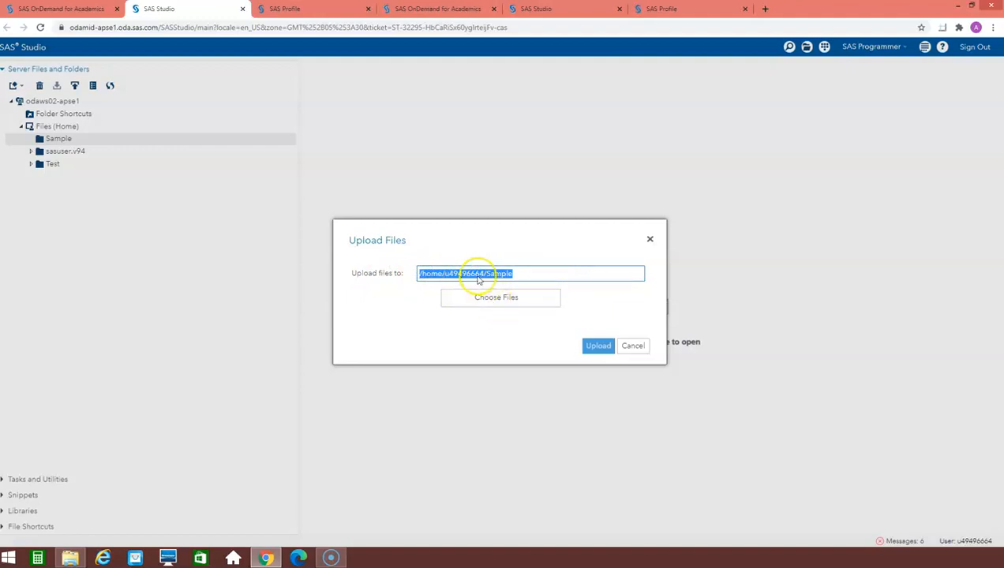
{"action": "left_click", "coordinate": [496, 297]}
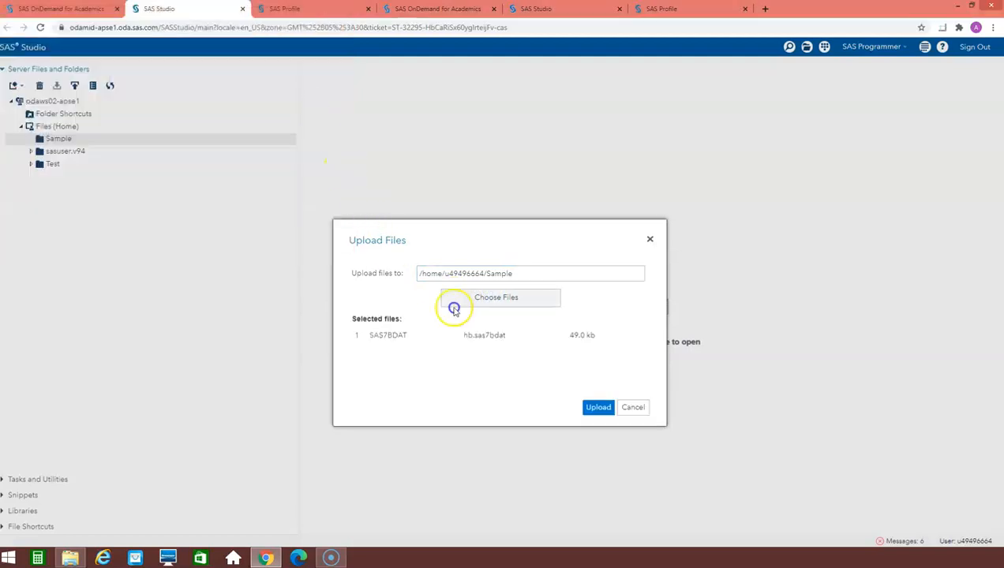
{"action": "left_click", "coordinate": [596, 407]}
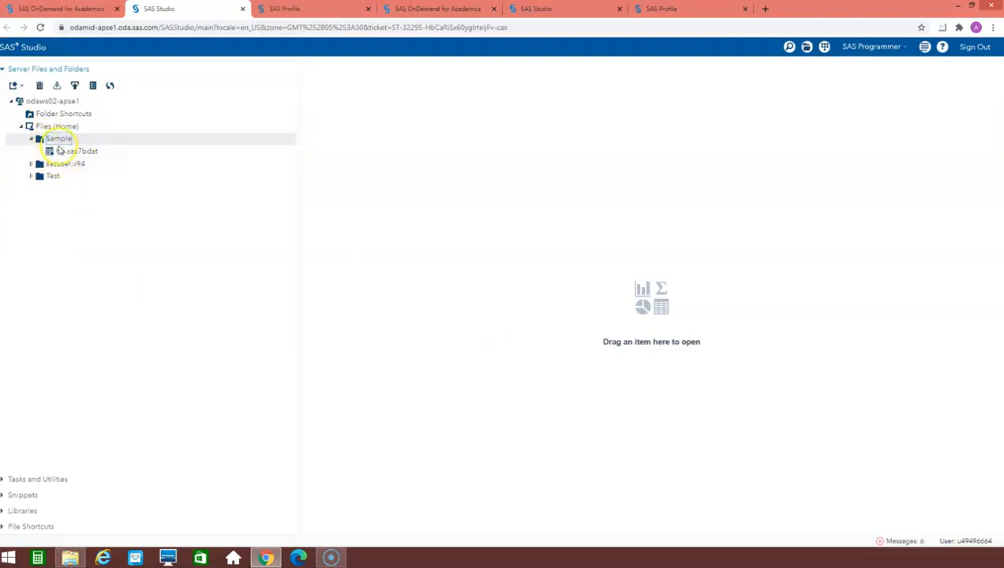
View the uploaded dataset's 921 rows in the table viewer, then reselect the Sample folder.
{"action": "left_click", "coordinate": [71, 152]}
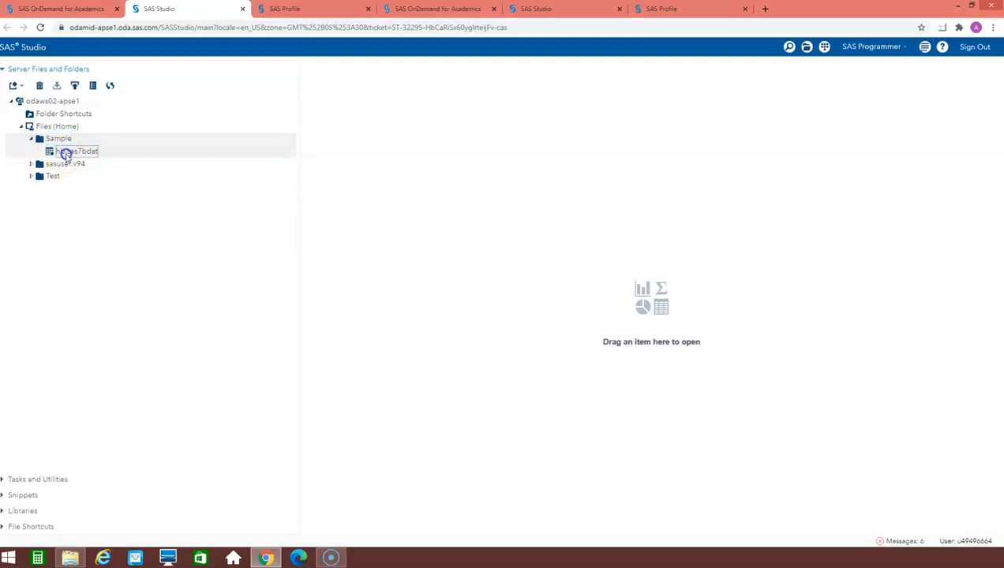
{"action": "double_click", "coordinate": [75, 151]}
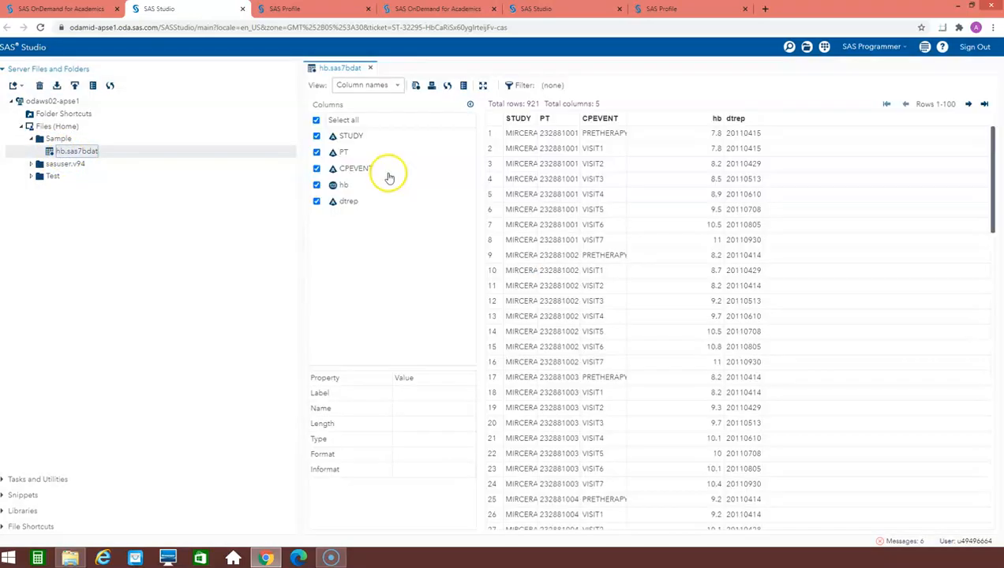
{"action": "mouse_move", "coordinate": [831, 233]}
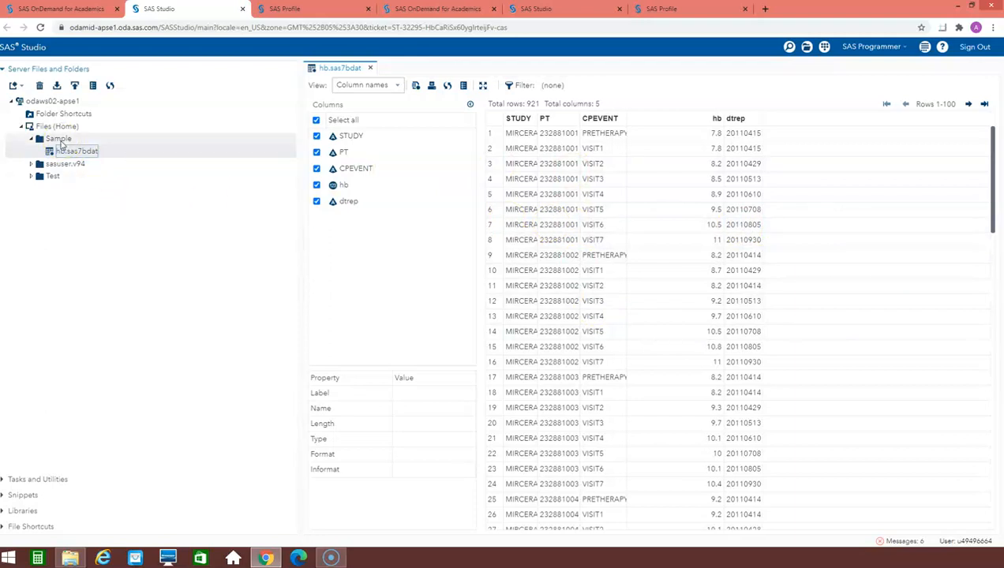
{"action": "left_click", "coordinate": [58, 139]}
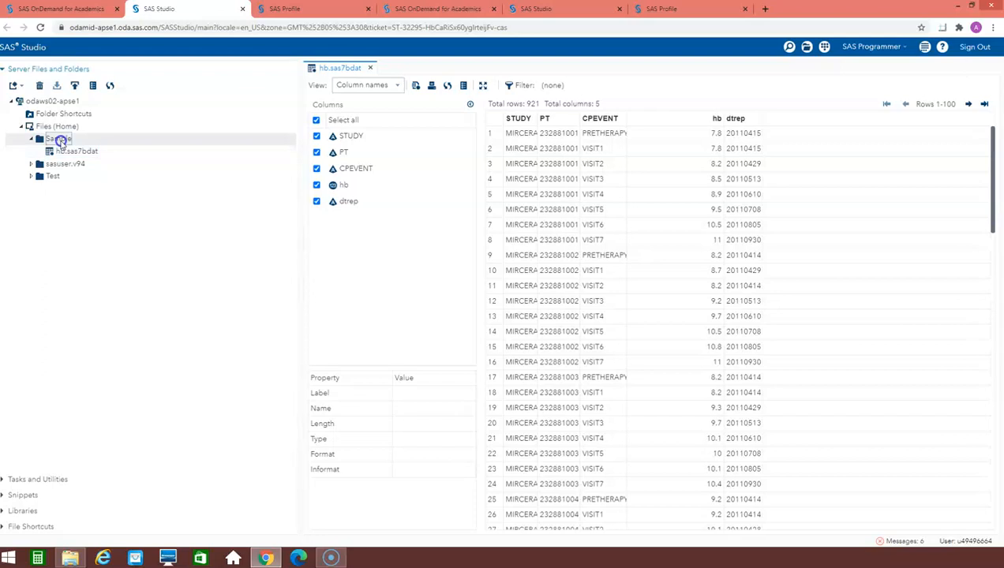
{"action": "left_click", "coordinate": [12, 86]}
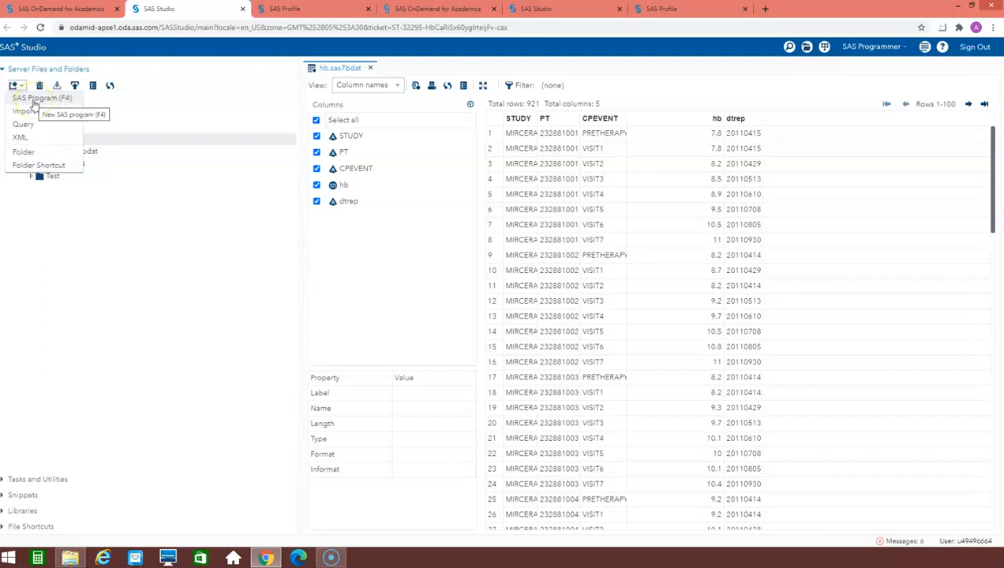
Start a new SAS program containing proc sql, then reopen the upload dialog for Sample.
{"action": "left_click", "coordinate": [41, 98]}
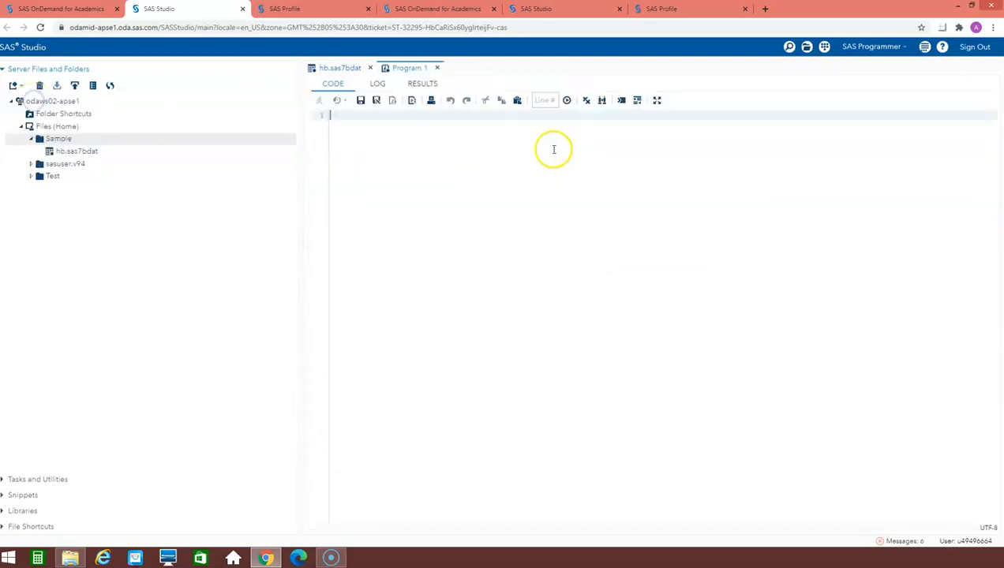
{"action": "type", "text": "d"}
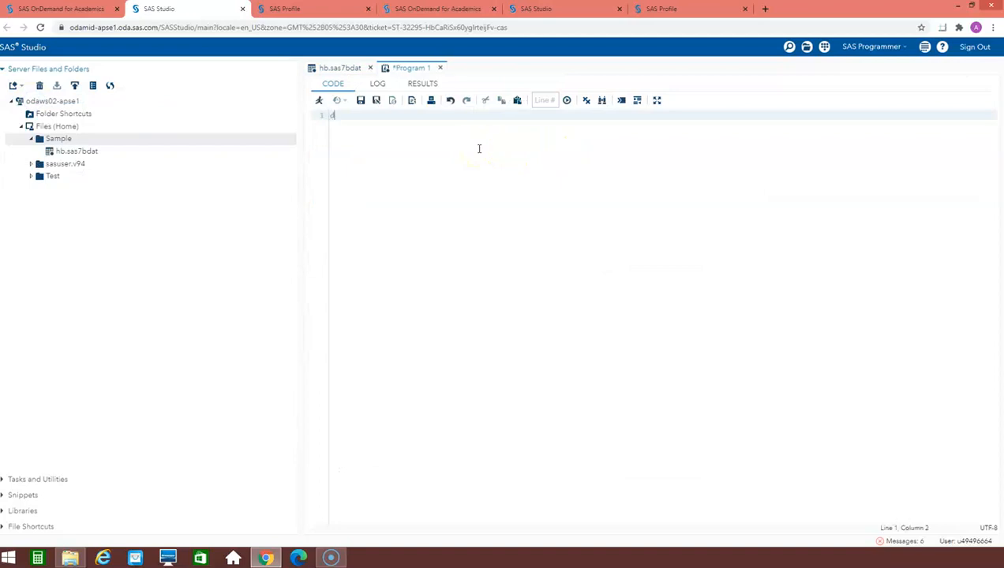
{"action": "type", "text": "a"}
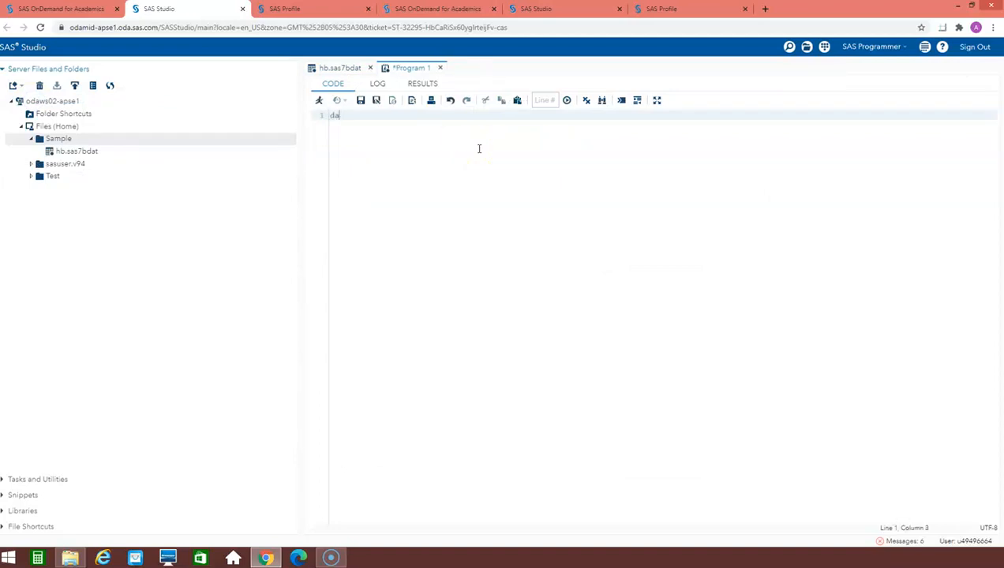
{"action": "type", "text": "ta a"}
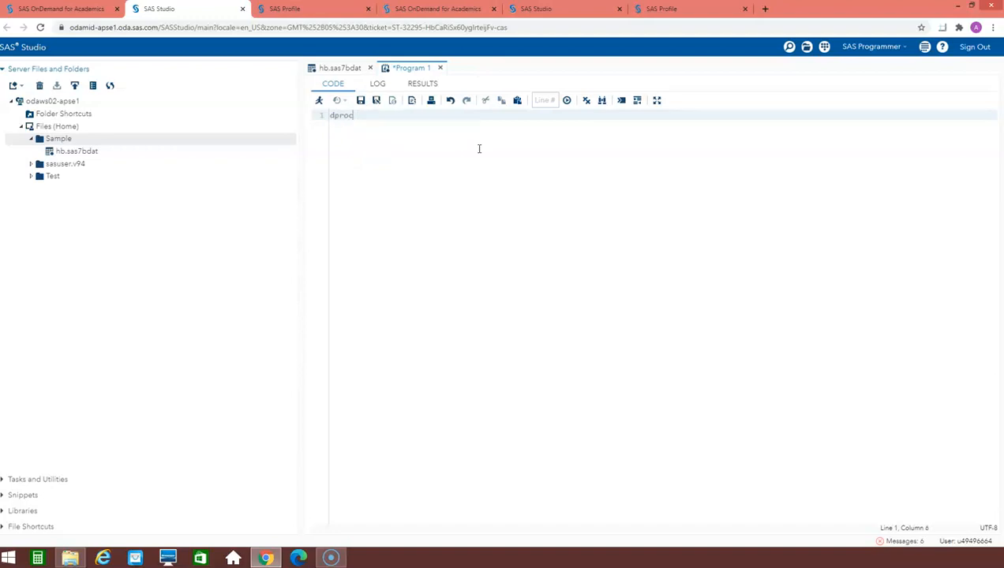
{"action": "type", "text": "proc"}
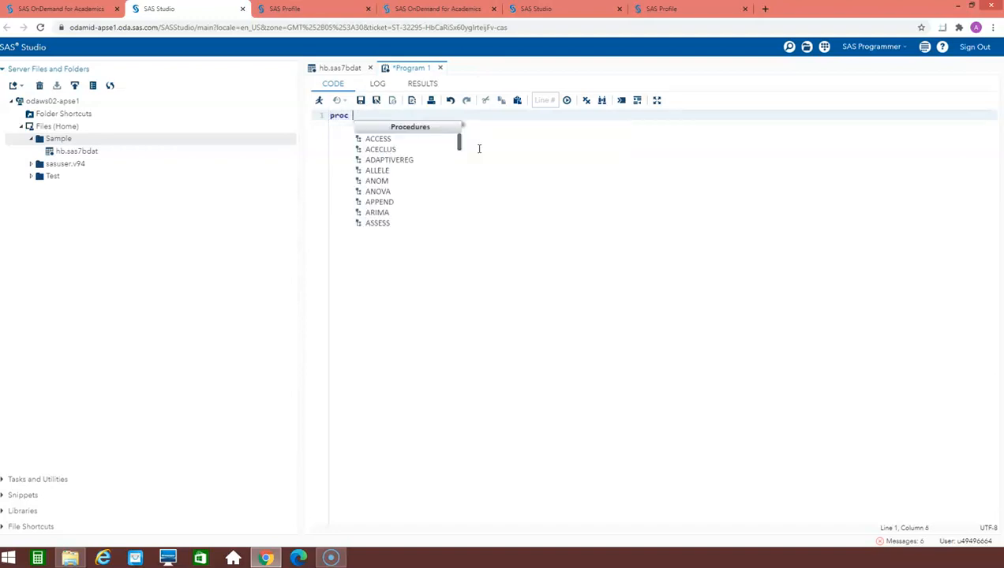
{"action": "type", "text": "sql"}
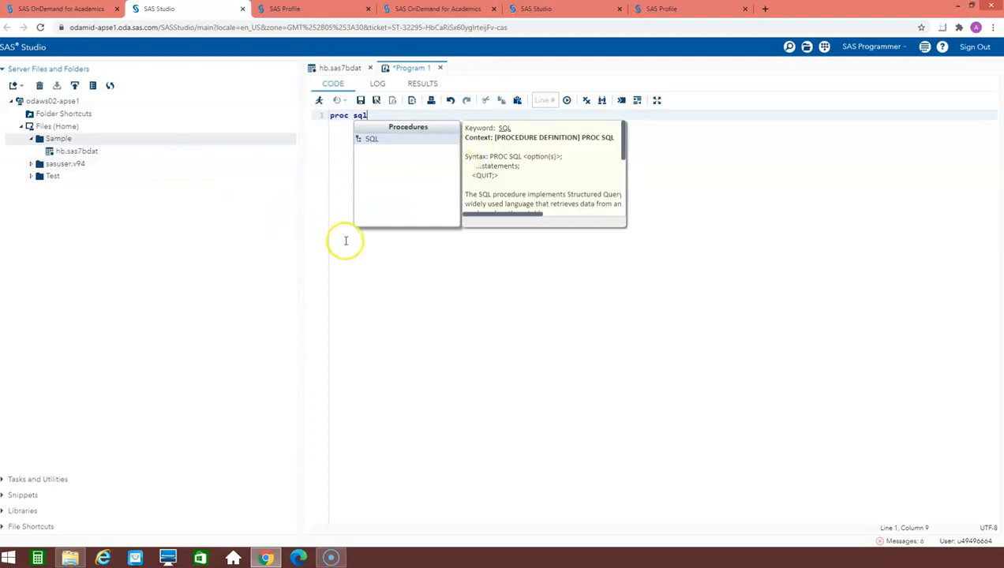
{"action": "mouse_move", "coordinate": [153, 145]}
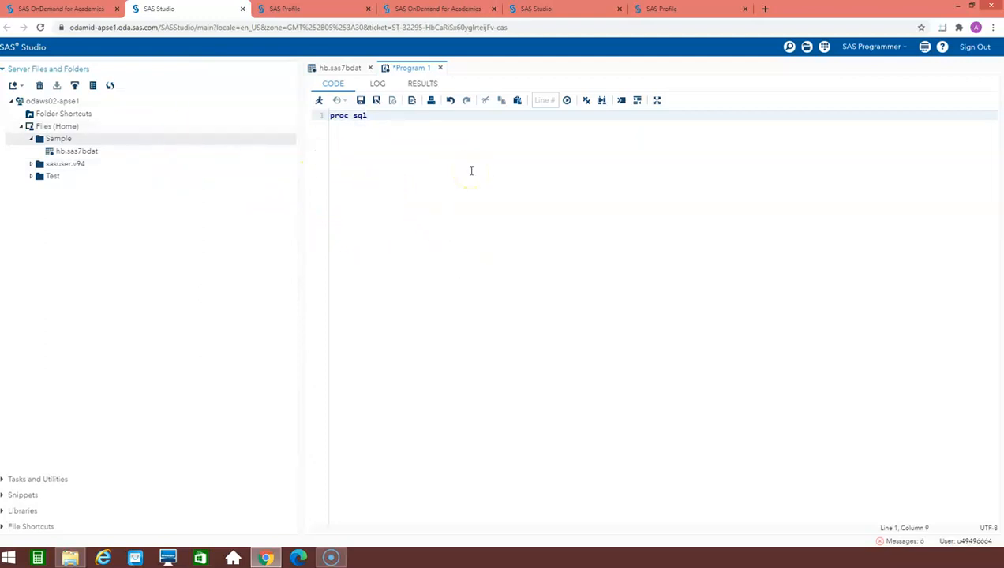
{"action": "mouse_move", "coordinate": [360, 156]}
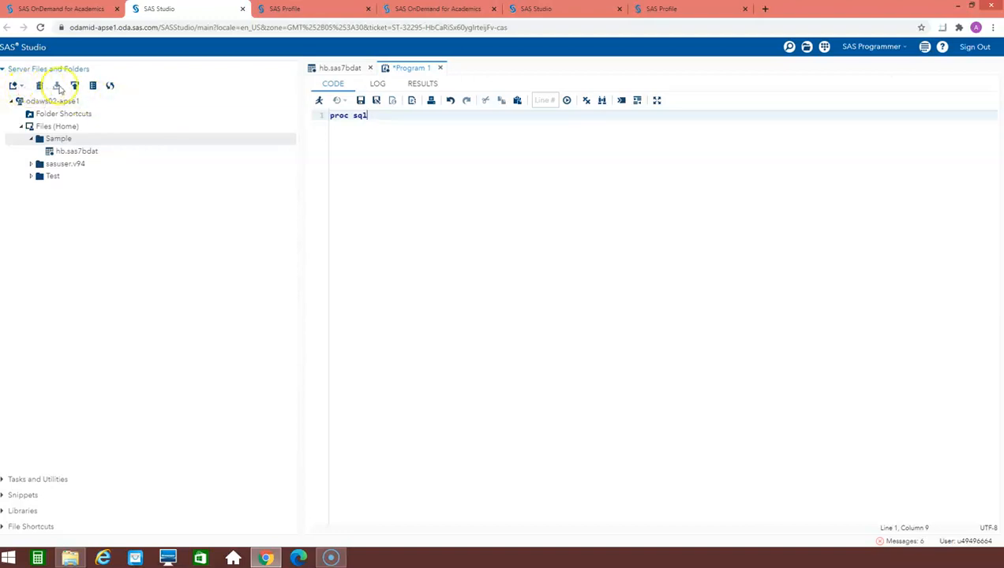
{"action": "left_click", "coordinate": [57, 85]}
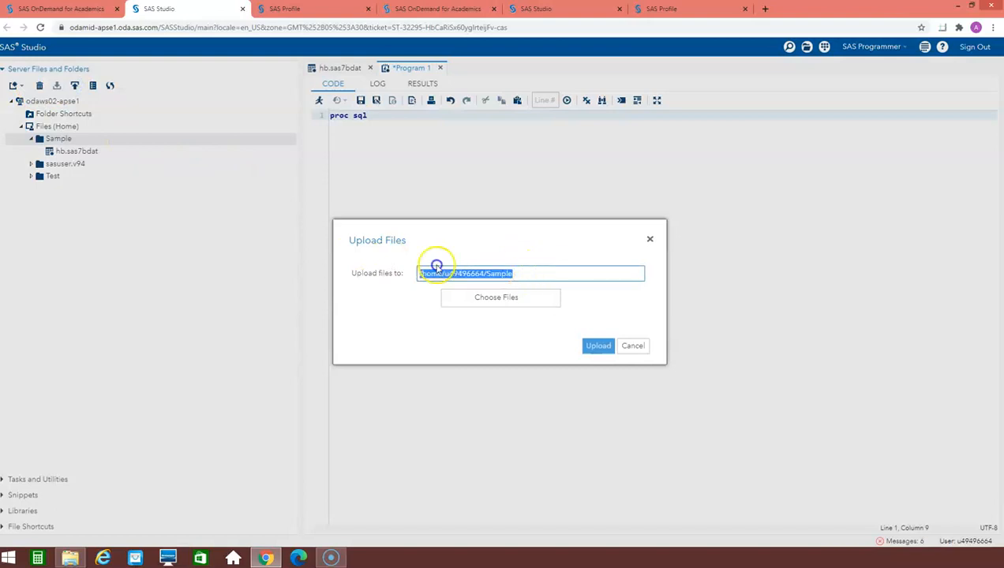